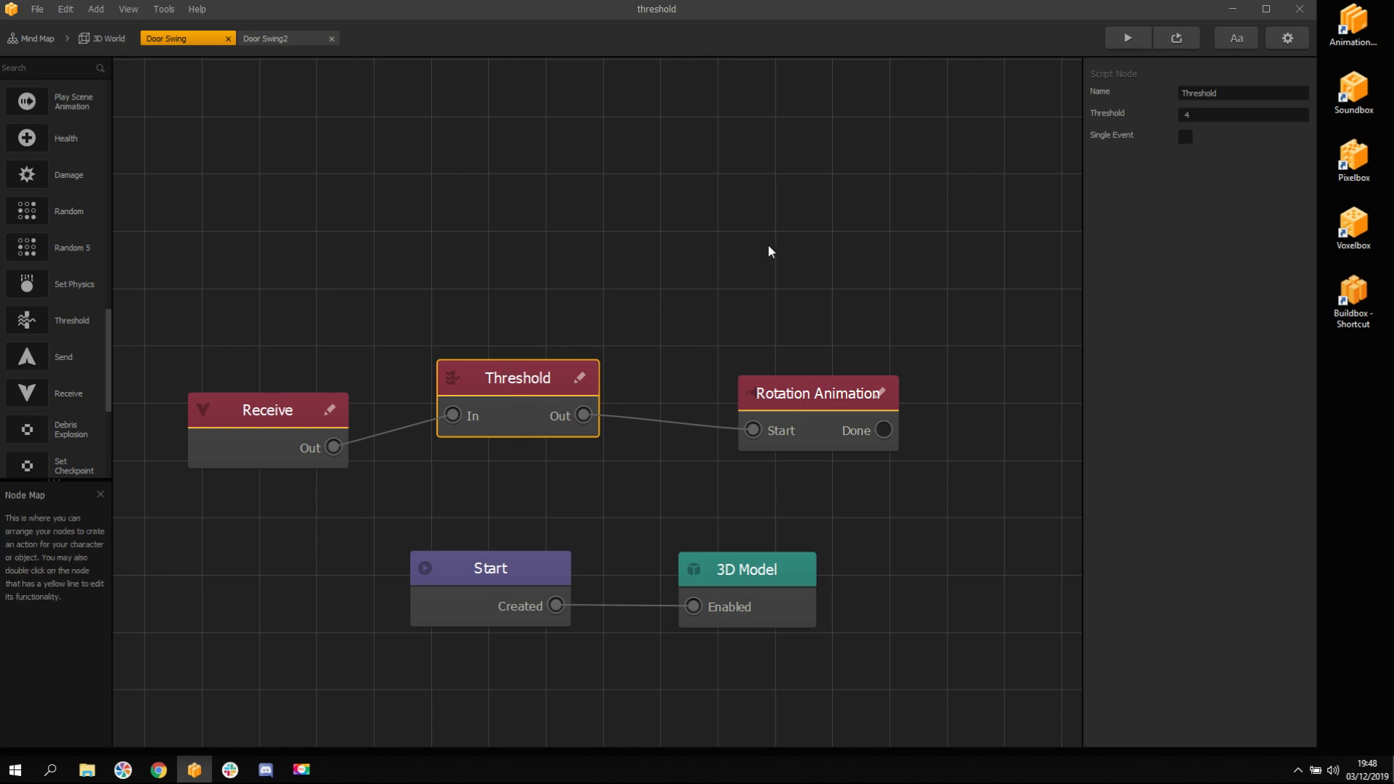
Show the Door Swing2 map's Threshold node with Single Event checked and start the preview
{"action": "left_click", "coordinate": [1240, 113]}
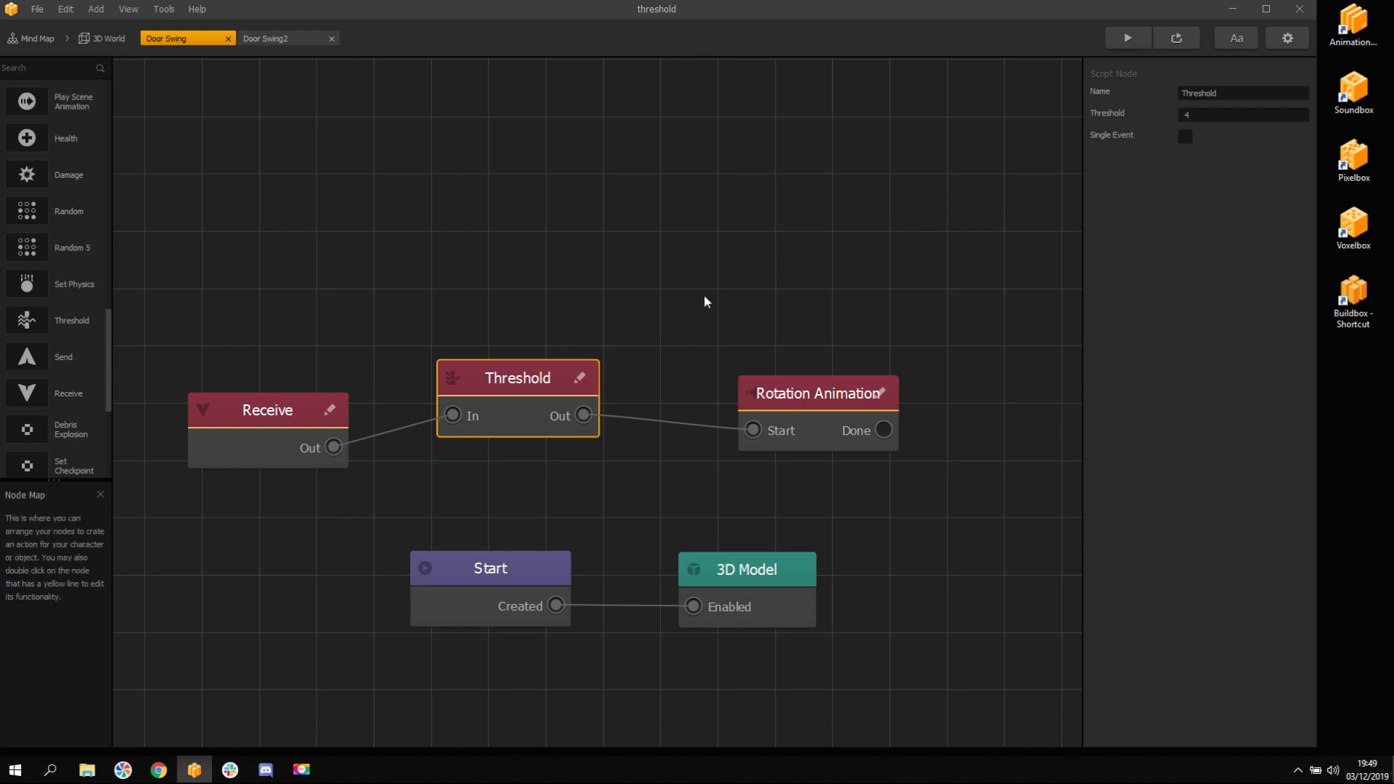
{"action": "left_click", "coordinate": [1185, 135]}
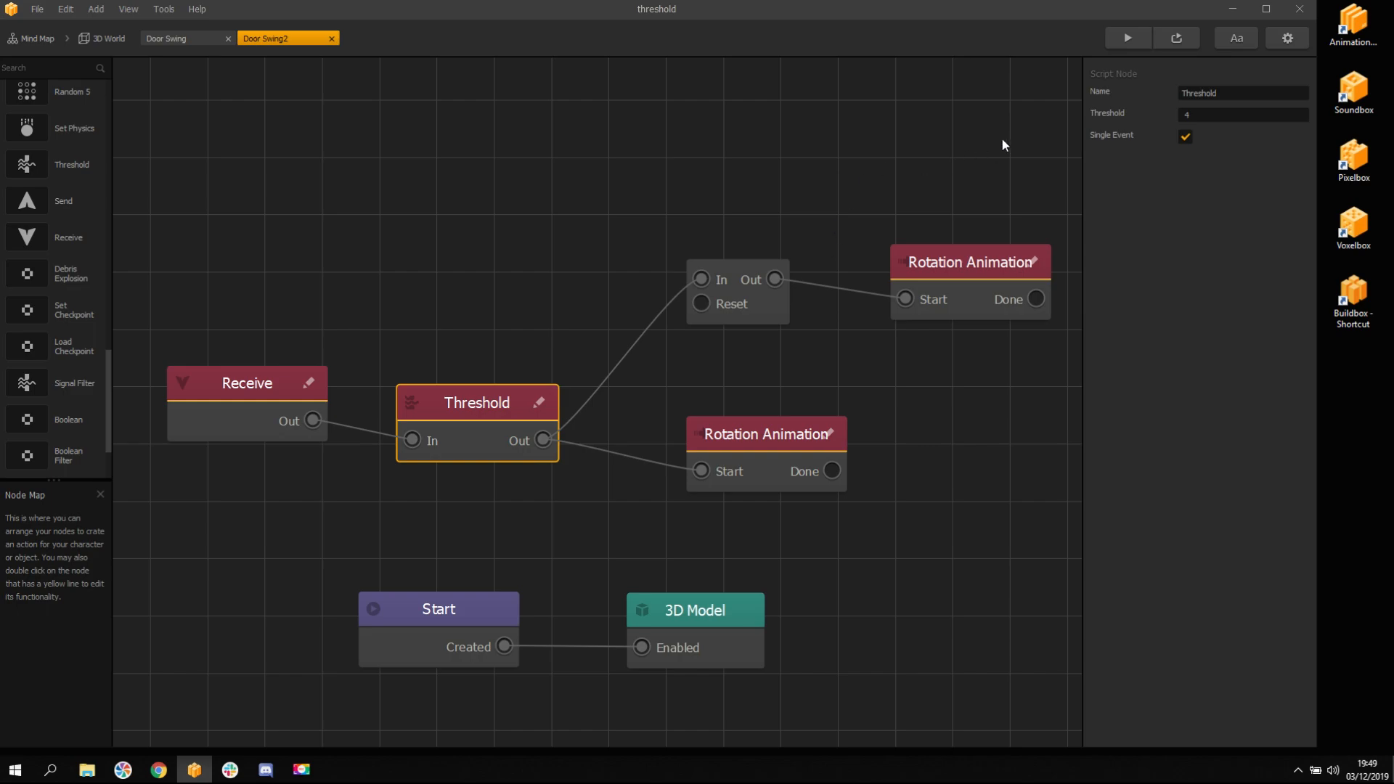
{"action": "left_click", "coordinate": [1125, 38]}
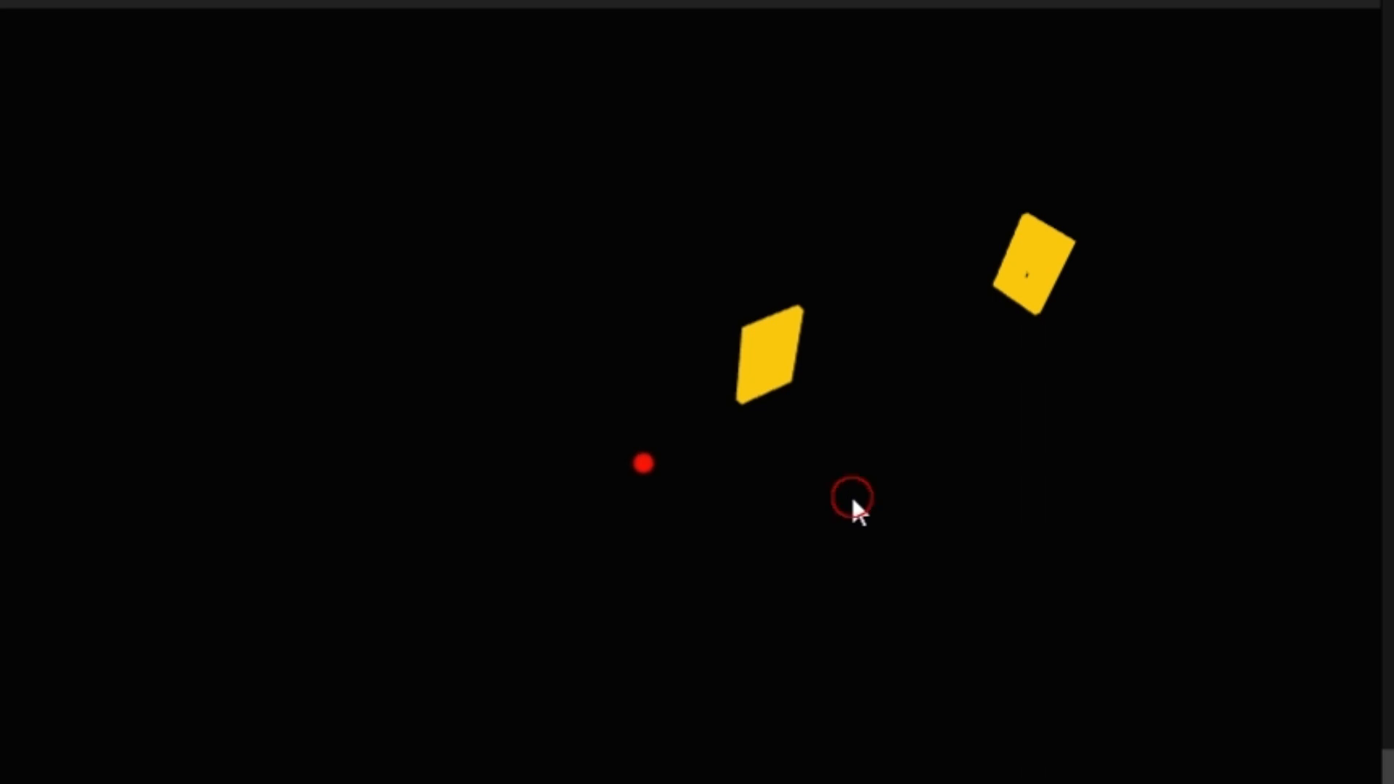